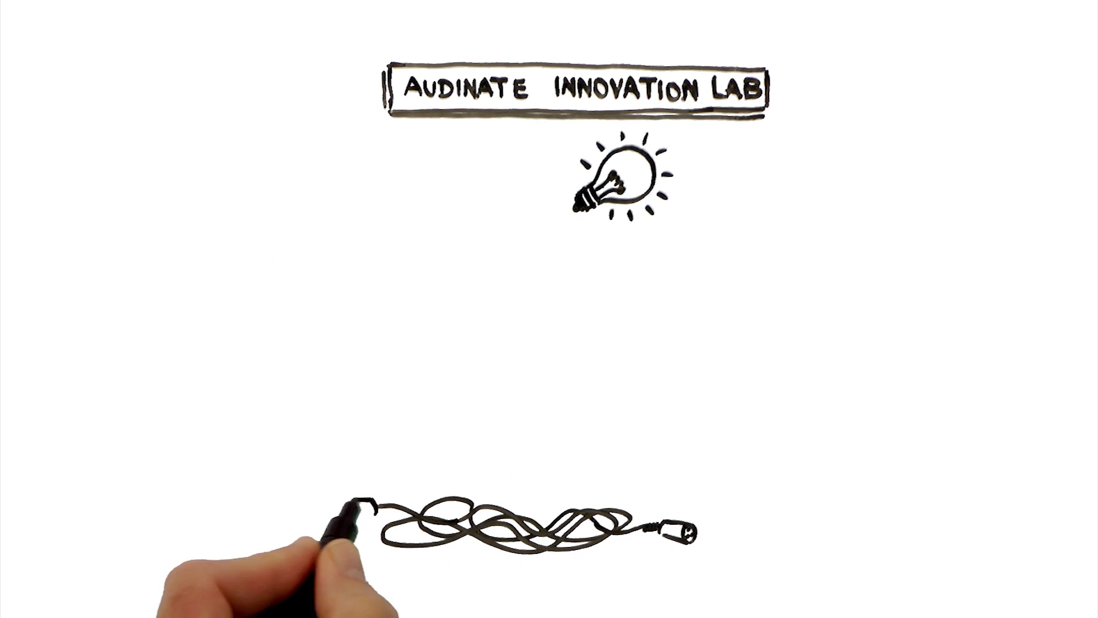
mouse_move(547, 553)
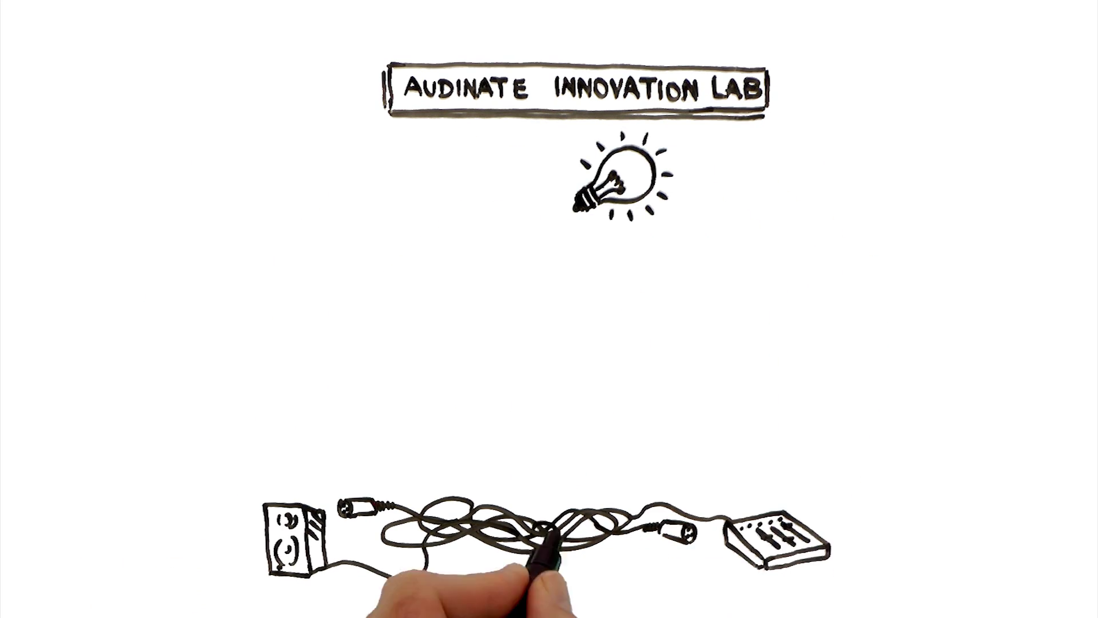